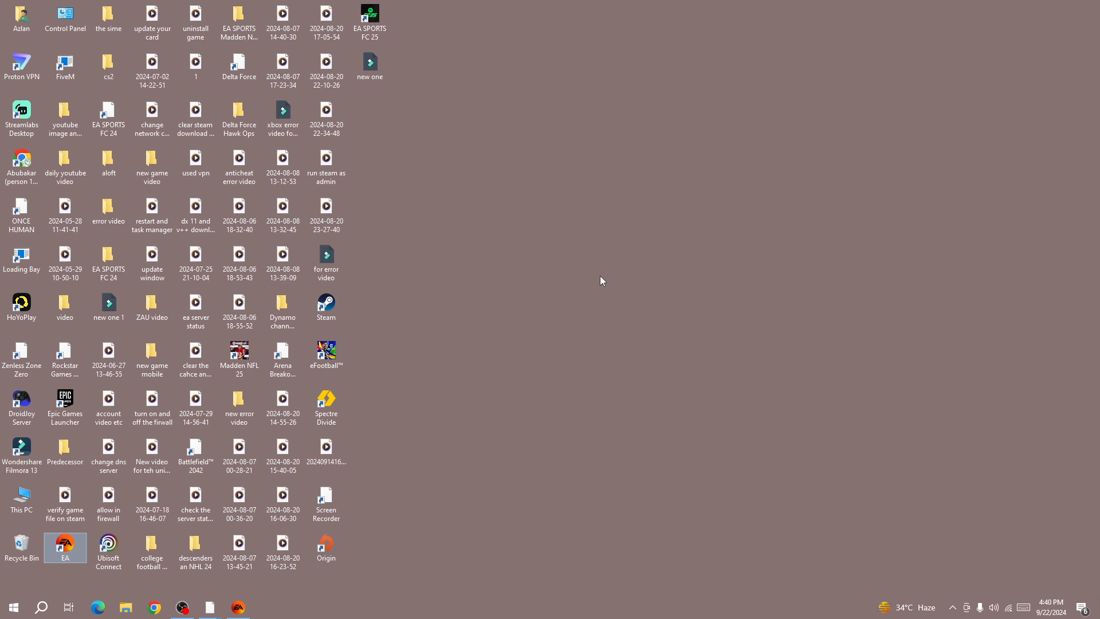
pyautogui.moveTo(598, 281)
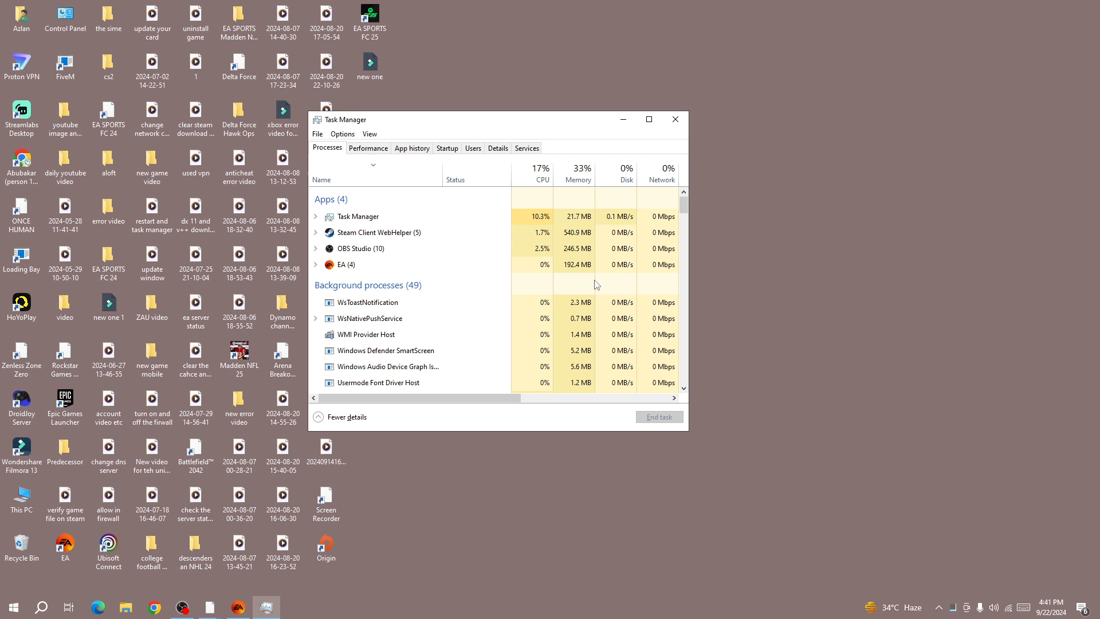
# Bring up the action menu for the Steam Client WebHelper process in Task Manager
pyautogui.rightClick(377, 233)
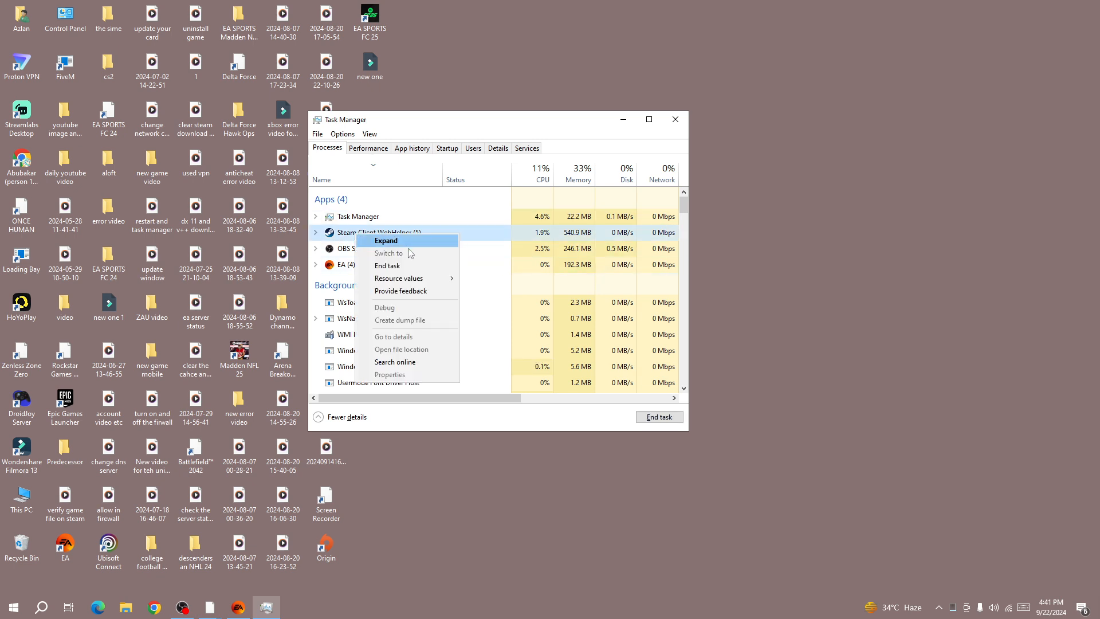
pyautogui.moveTo(435, 246)
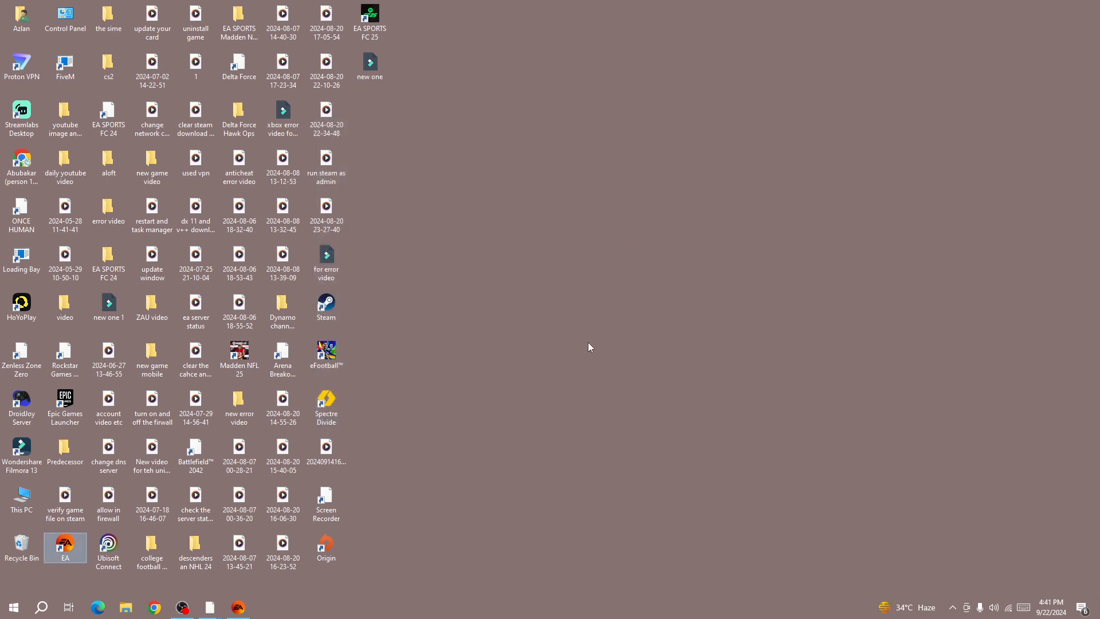
# Go from the desktop Steam shortcut to its install folder on F and bring up steam's actions
pyautogui.click(325, 302)
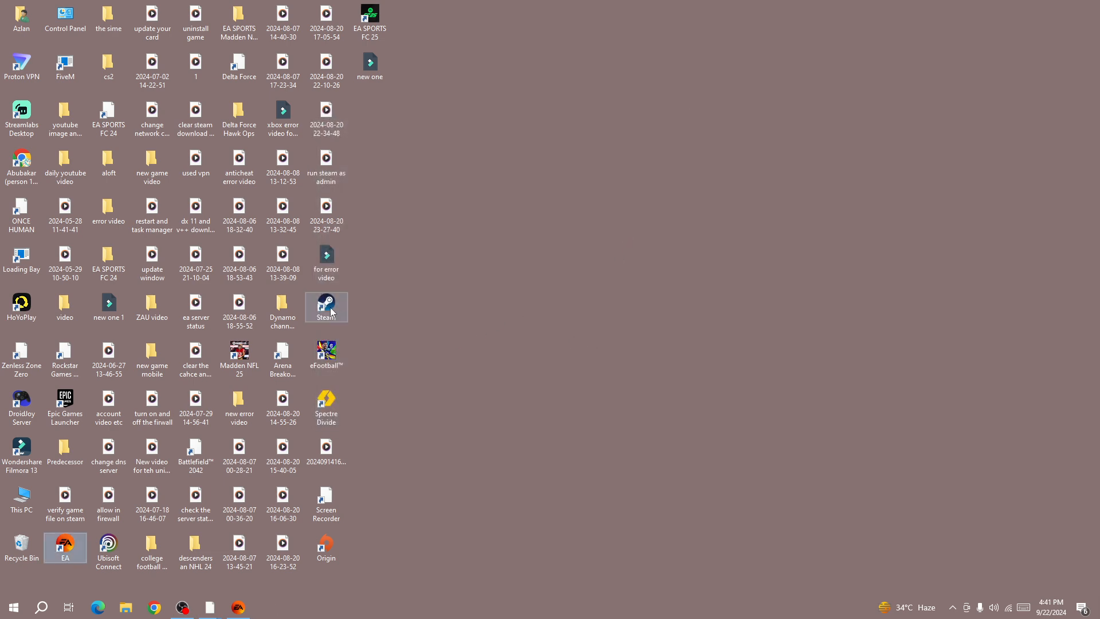
pyautogui.doubleClick(325, 302)
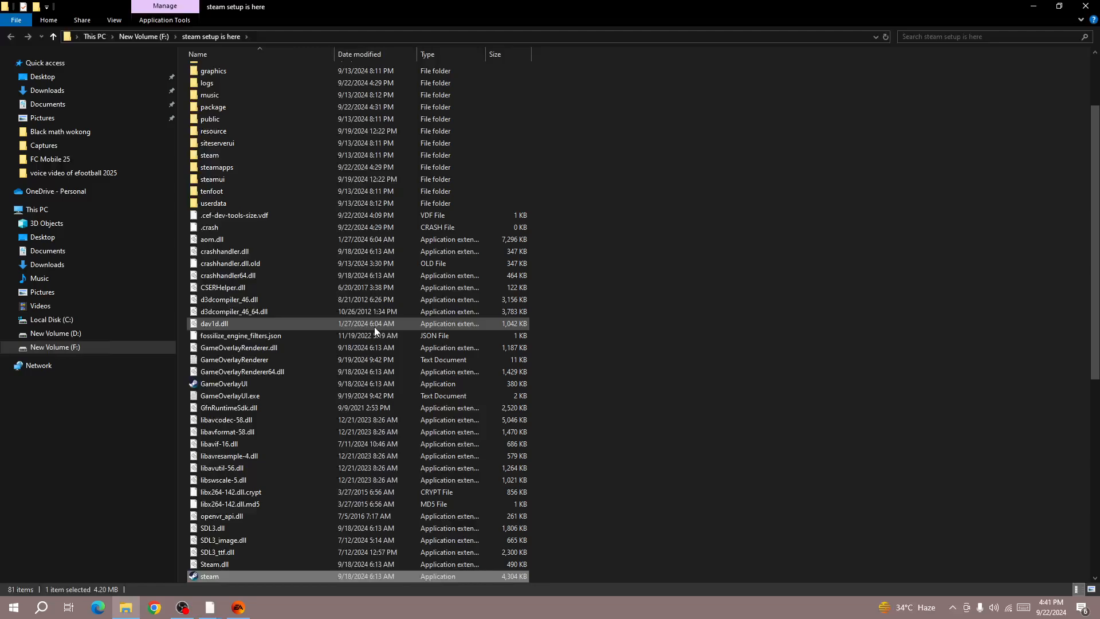
pyautogui.scroll(-3)
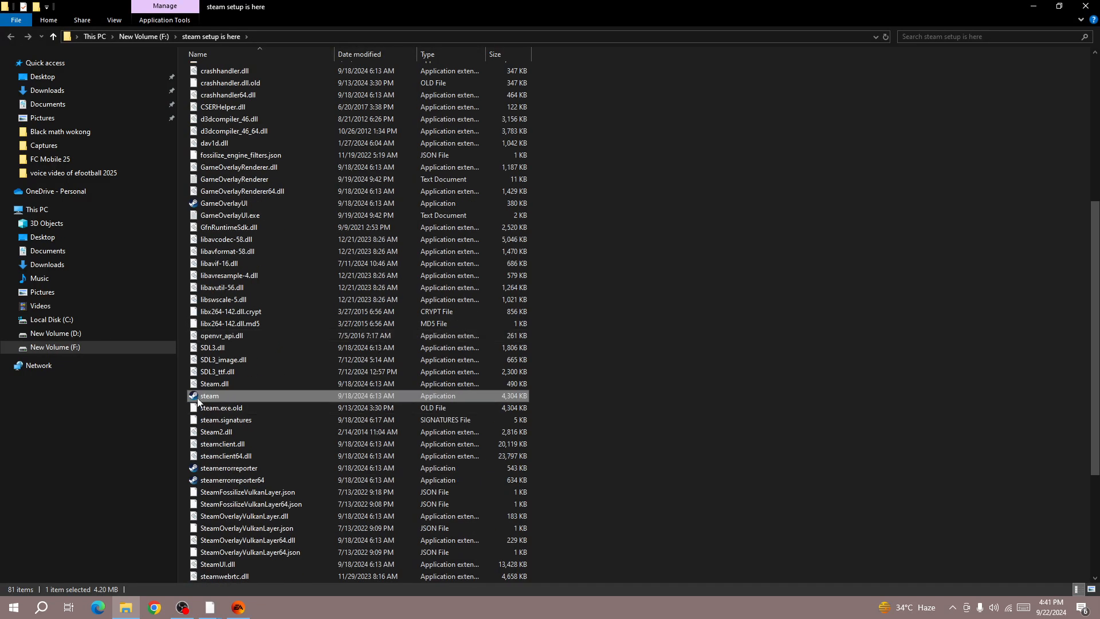
pyautogui.rightClick(208, 395)
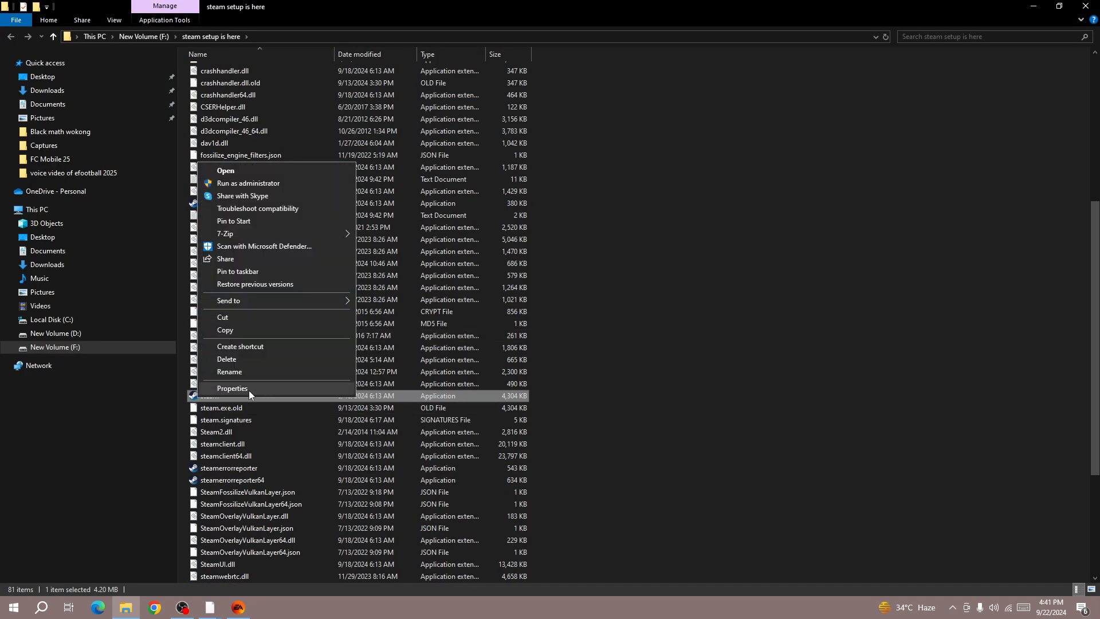
# In steam's Compatibility settings, leave 'Run this program in compatibility mode' unchecked and confirm with OK
pyautogui.click(231, 388)
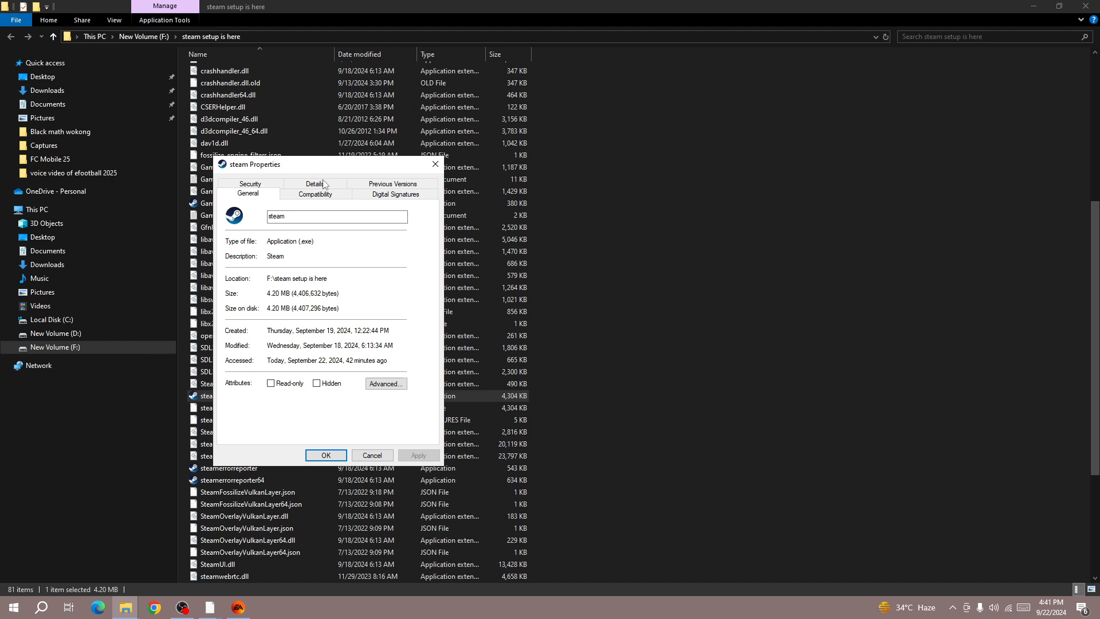
pyautogui.click(314, 193)
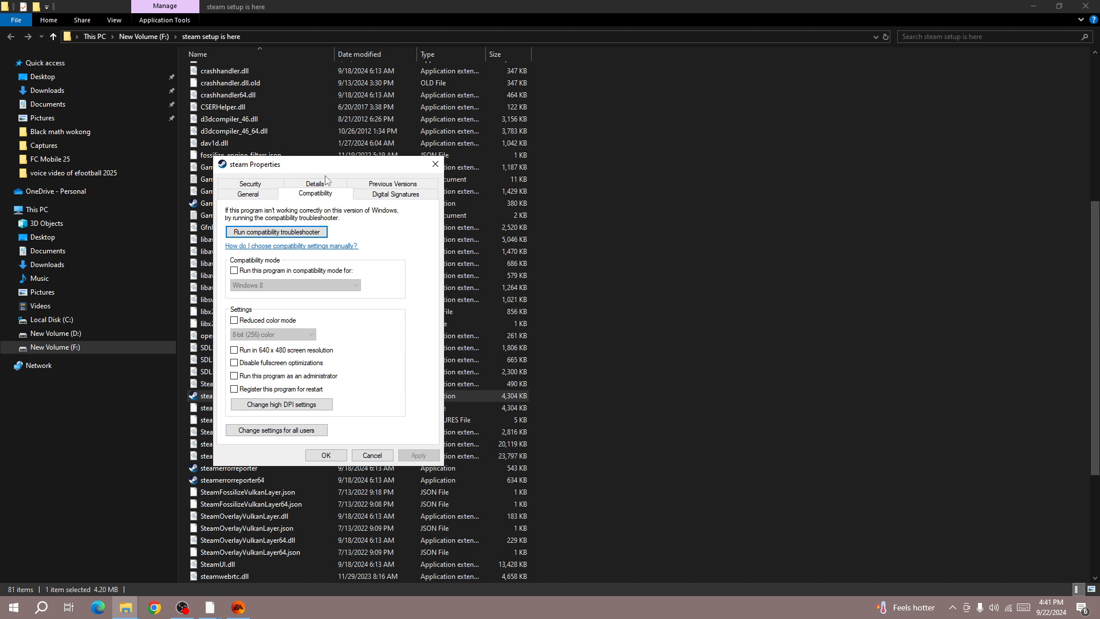
pyautogui.moveTo(310, 204)
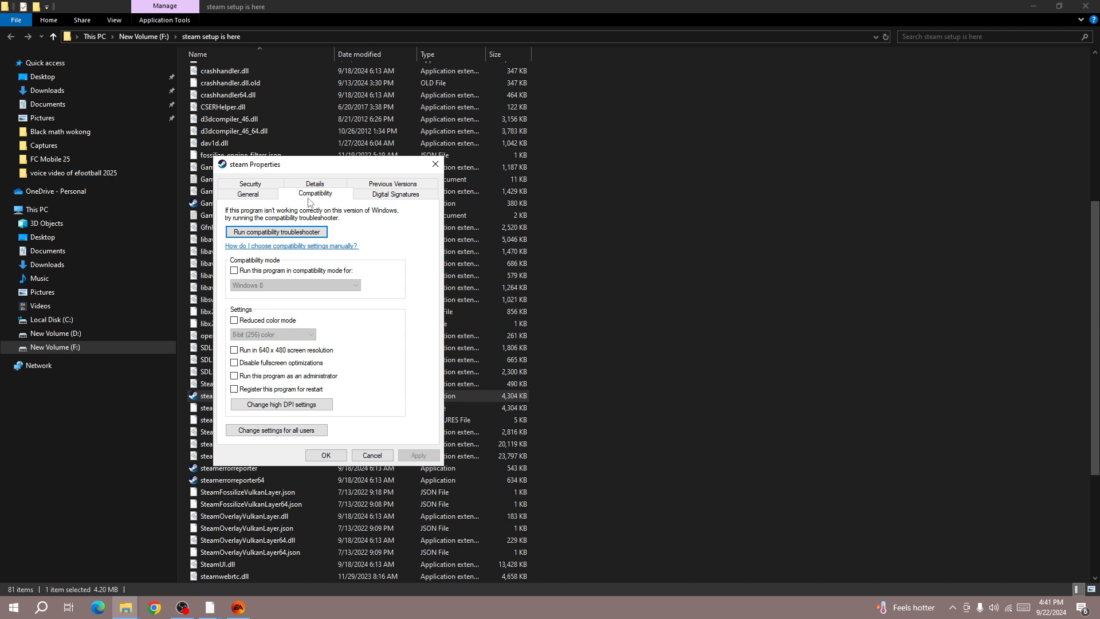
pyautogui.moveTo(343, 355)
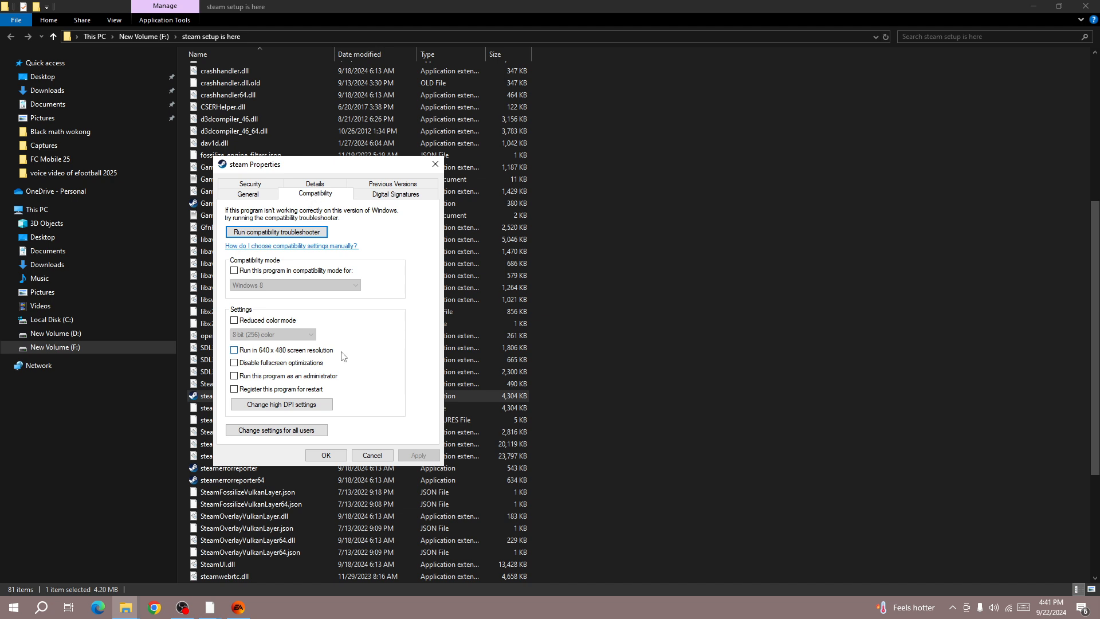
pyautogui.moveTo(233, 270)
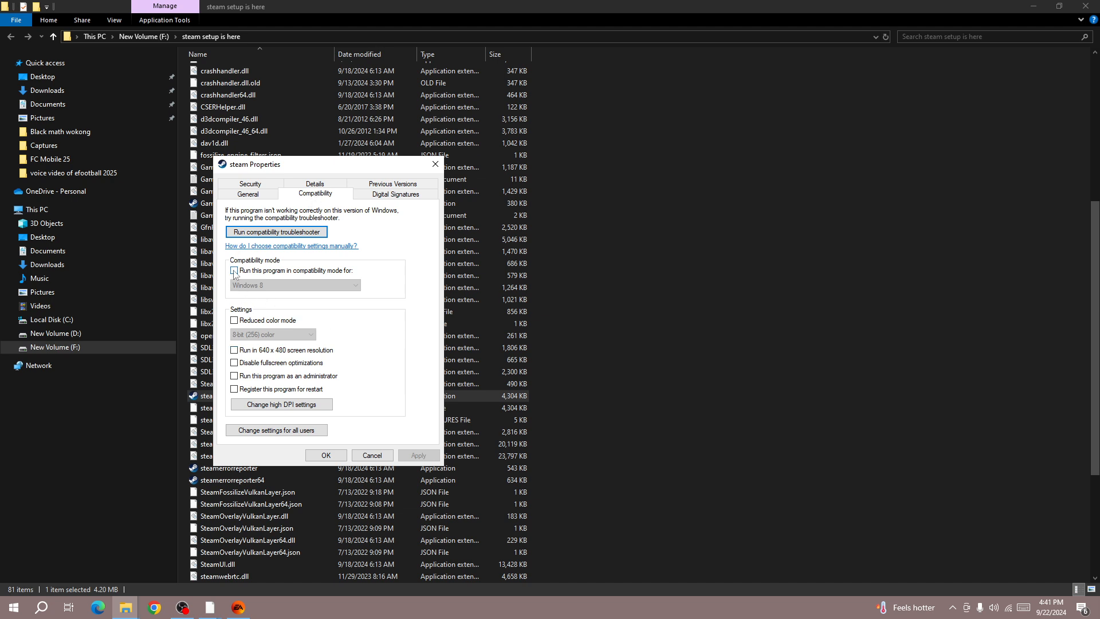
pyautogui.click(234, 270)
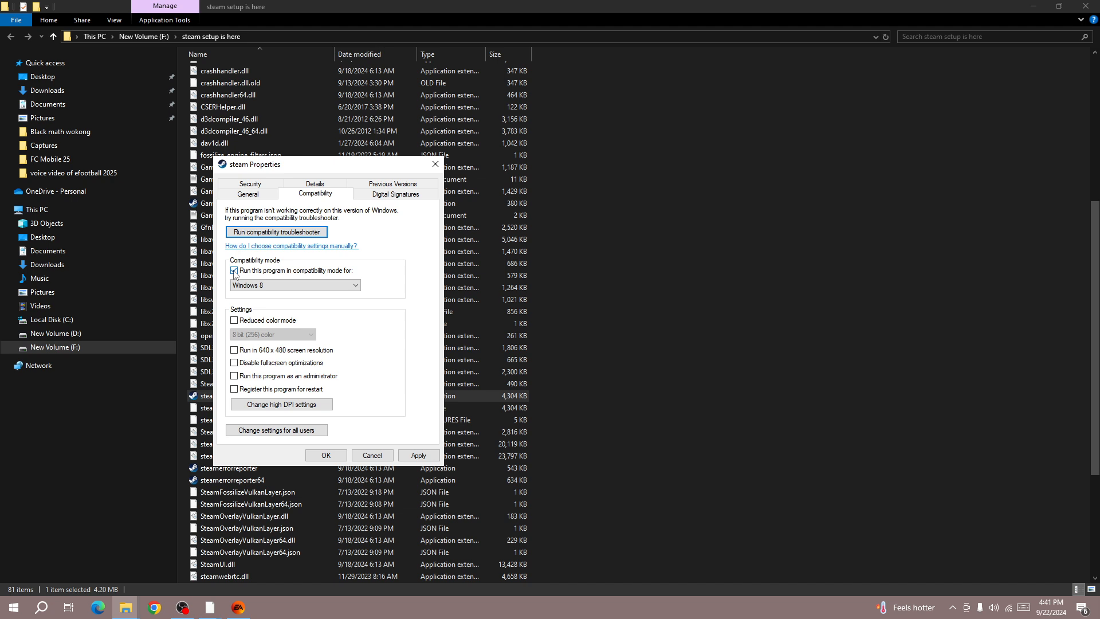
pyautogui.click(234, 270)
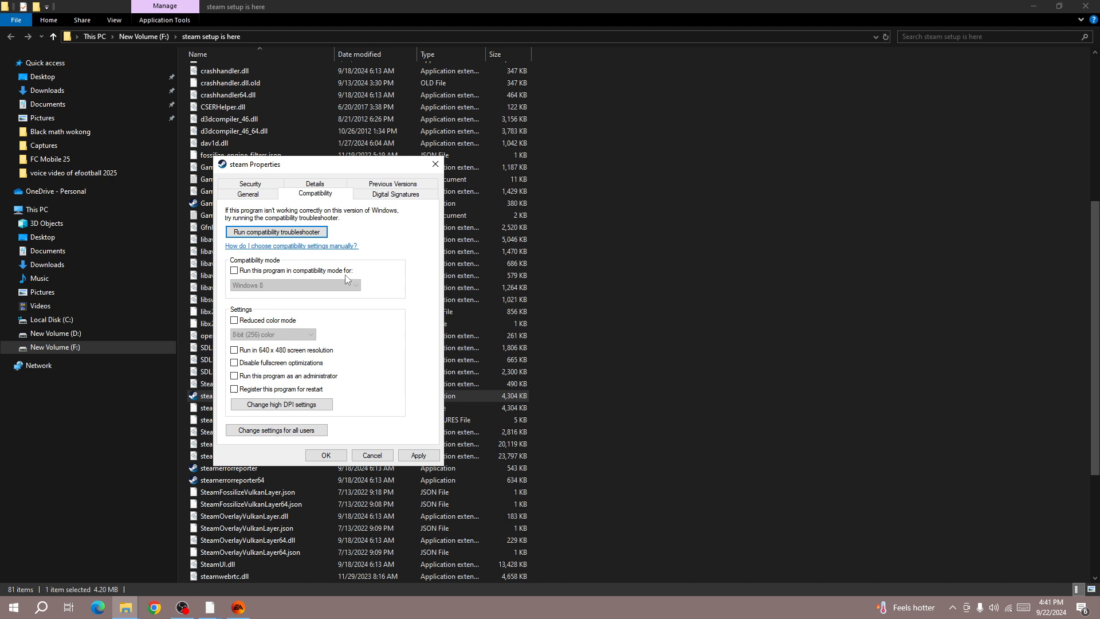
pyautogui.moveTo(233, 270)
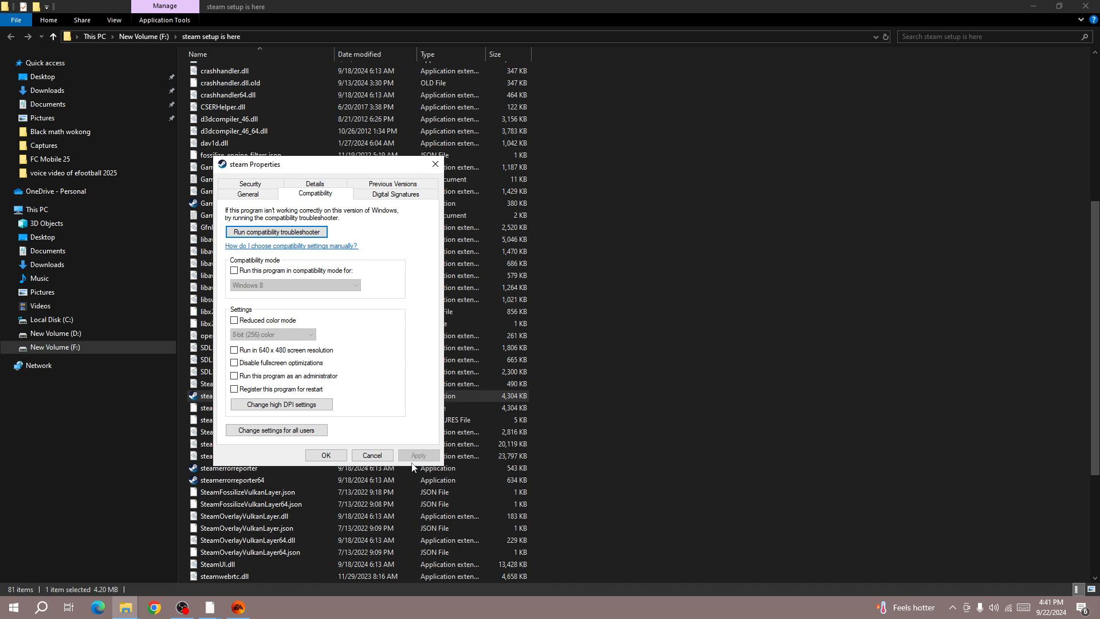
pyautogui.click(372, 455)
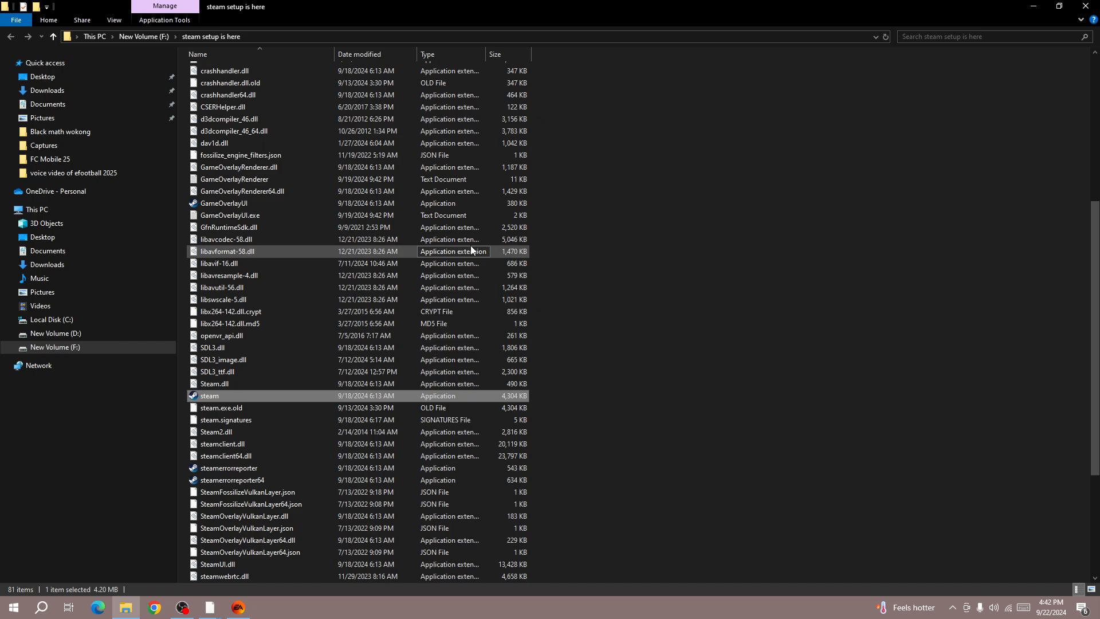
# Scroll the File Explorer window before returning to the desktop
pyautogui.scroll(-3)
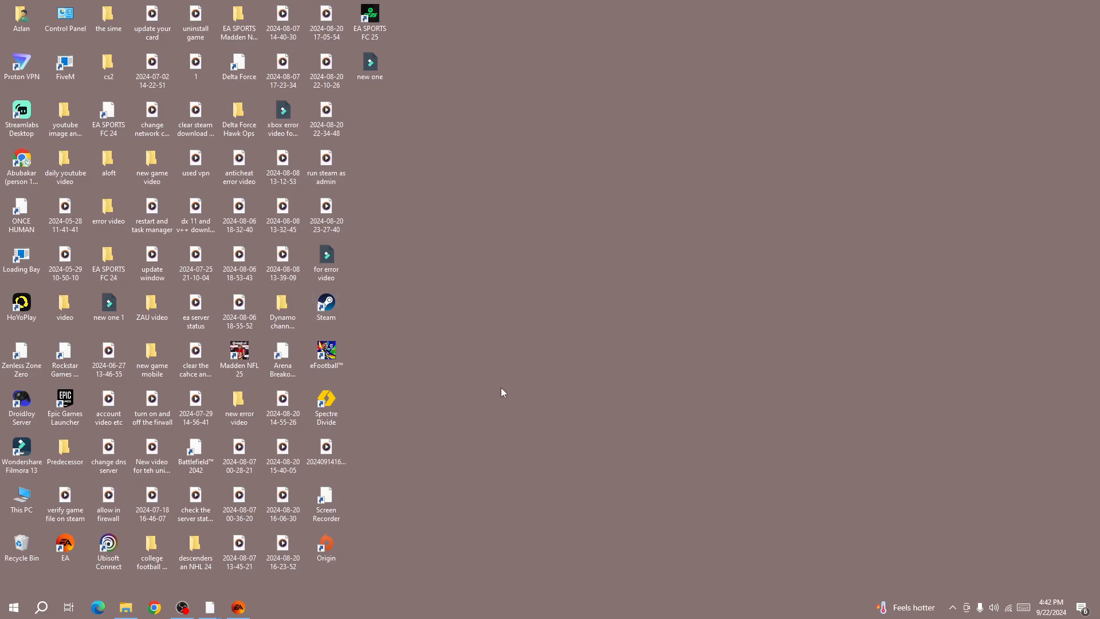
pyautogui.moveTo(488, 389)
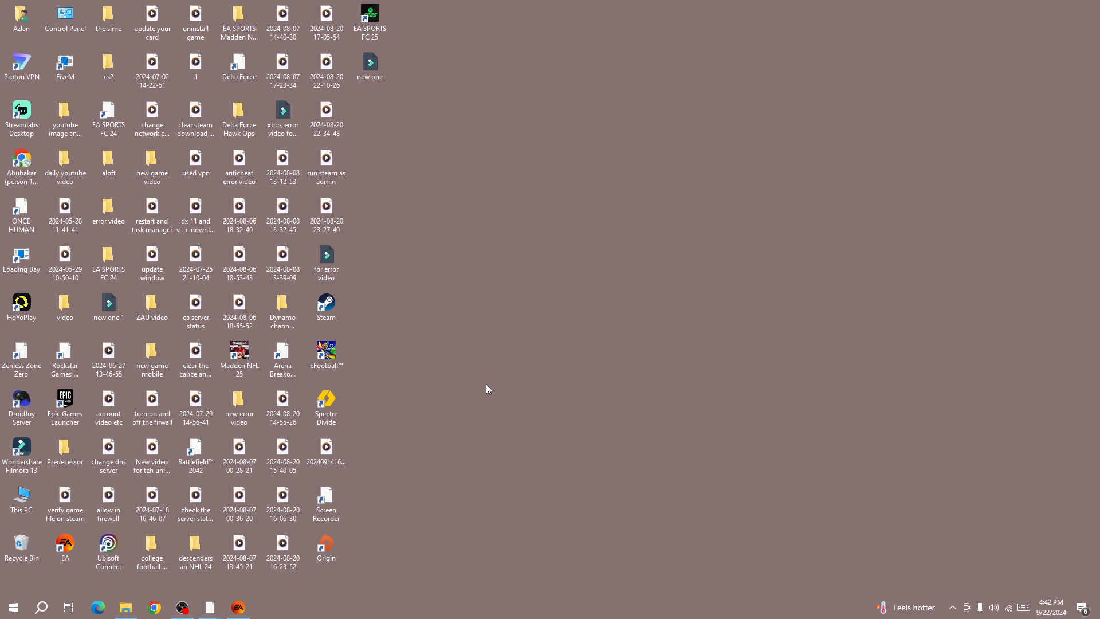
pyautogui.moveTo(457, 399)
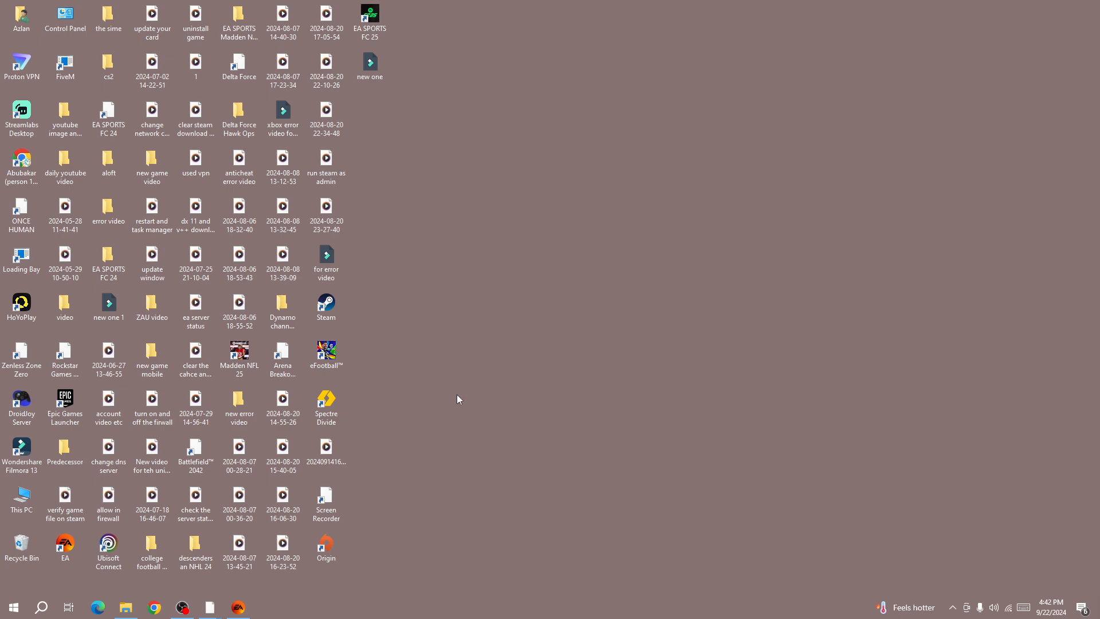
# From the Madden NFL 25 shortcut, reach its install folder on D and bring up Madden25's actions
pyautogui.rightClick(240, 354)
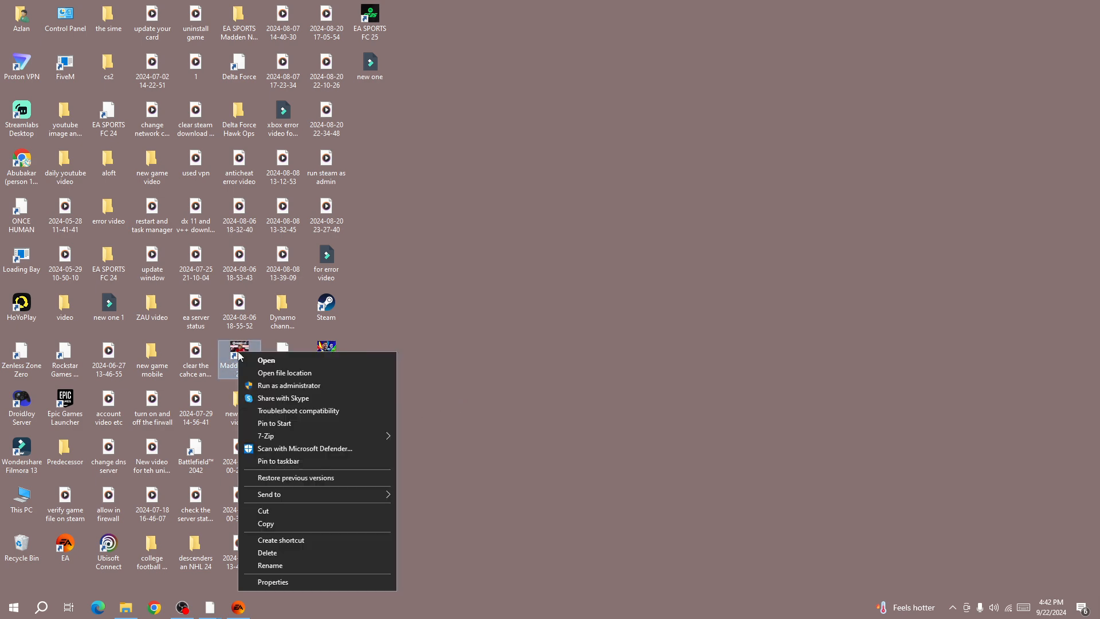
pyautogui.moveTo(281, 372)
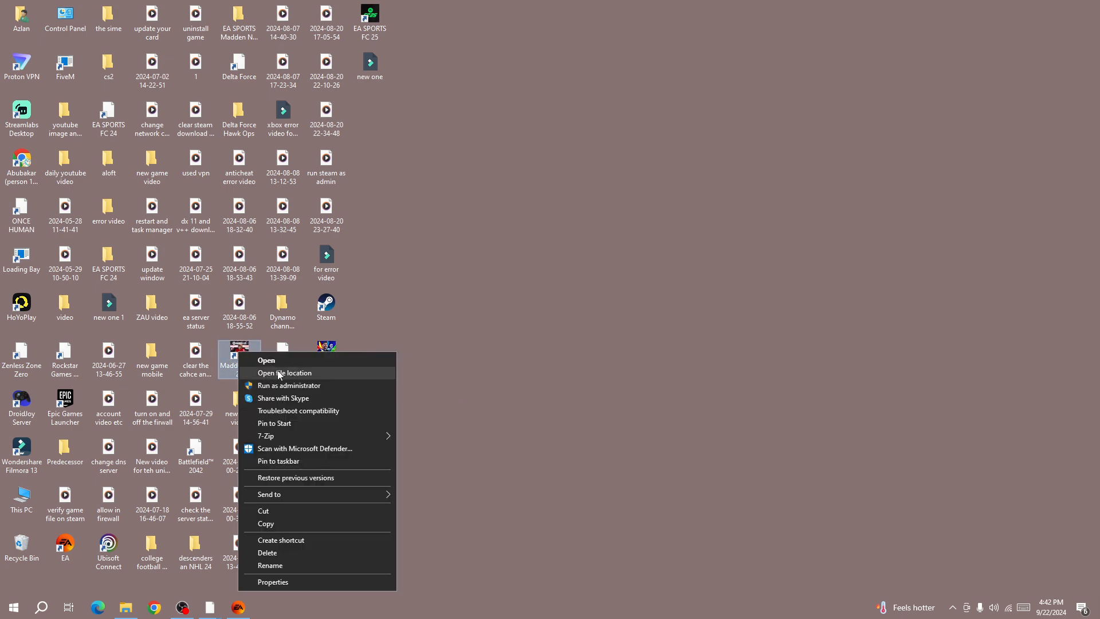
pyautogui.click(284, 373)
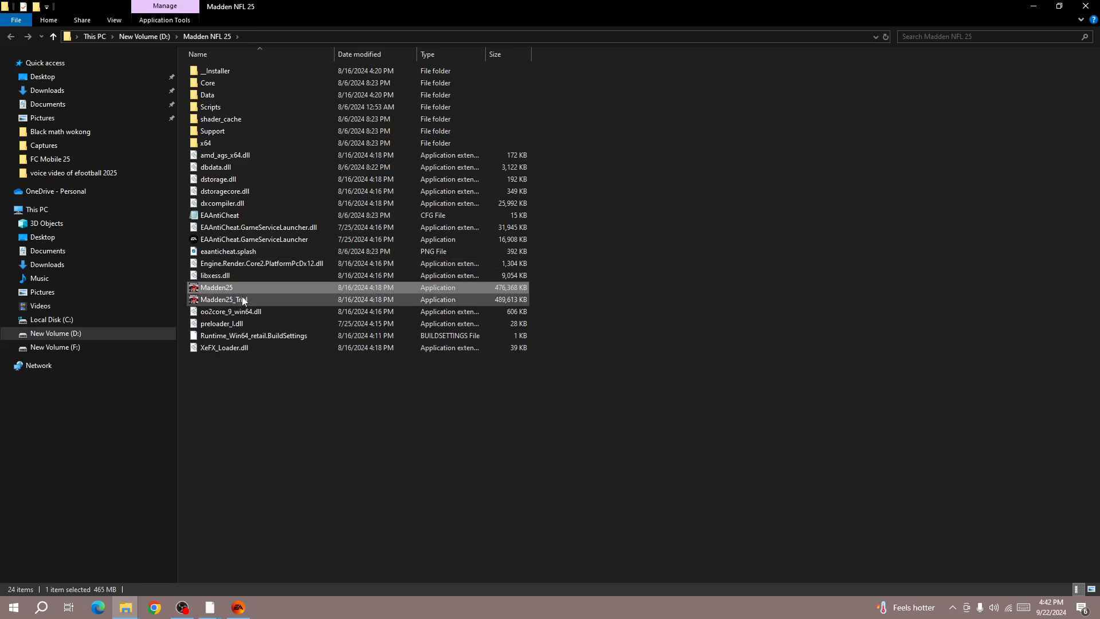
pyautogui.click(217, 286)
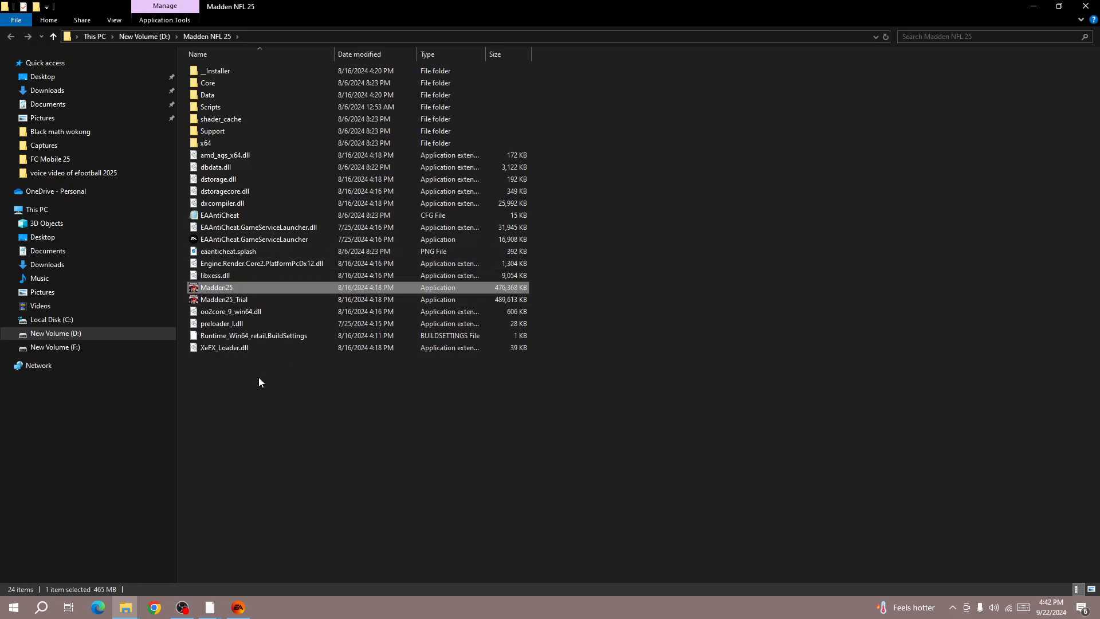
pyautogui.moveTo(277, 275)
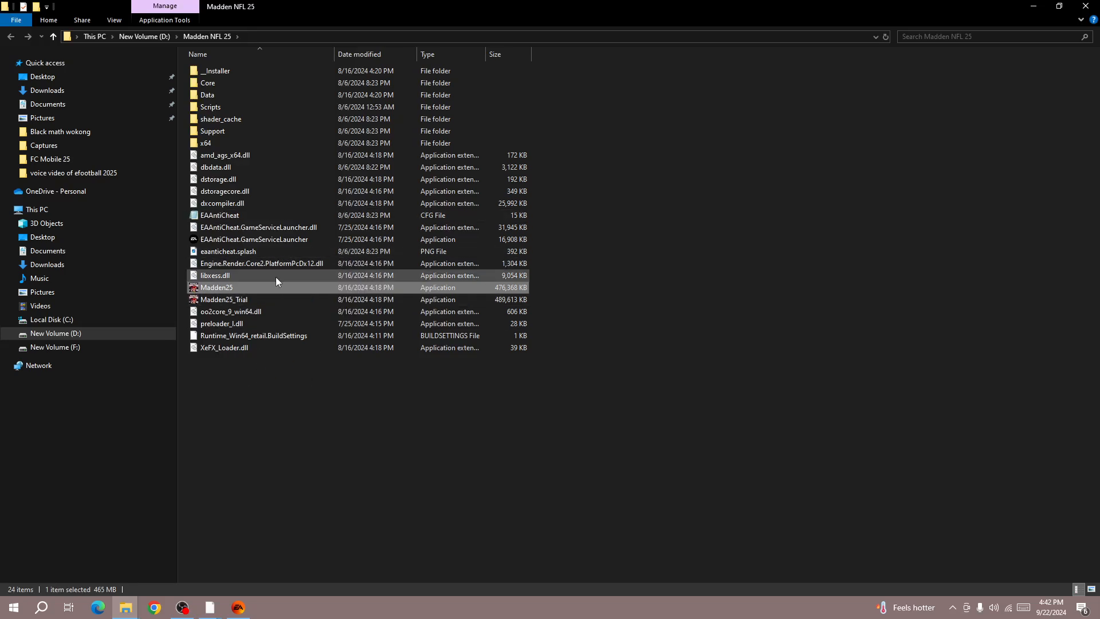
pyautogui.moveTo(288, 275)
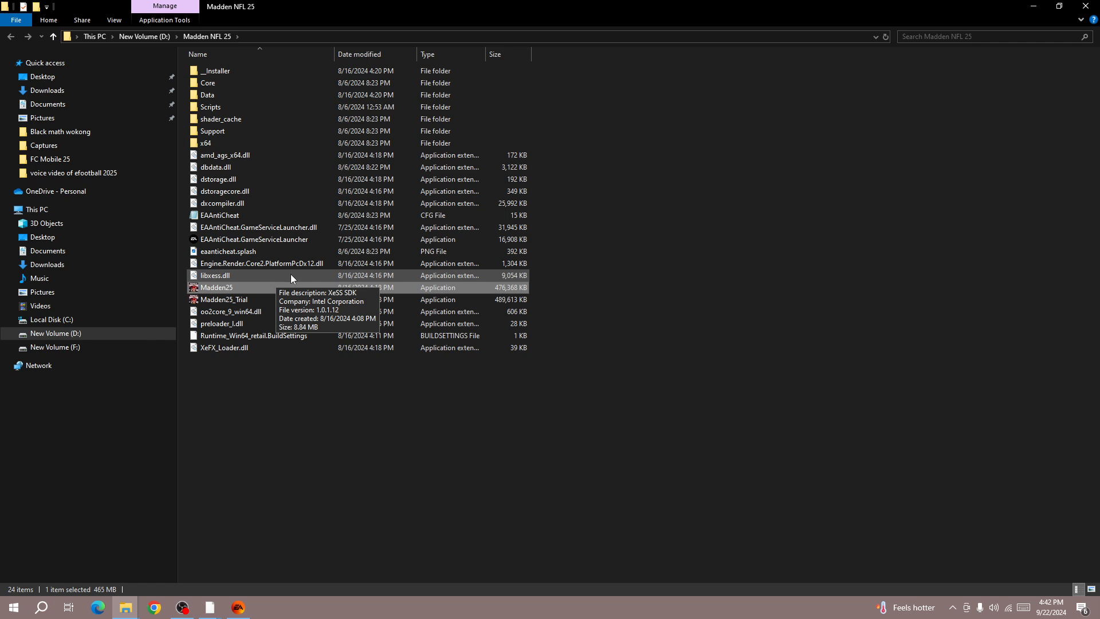
pyautogui.rightClick(217, 287)
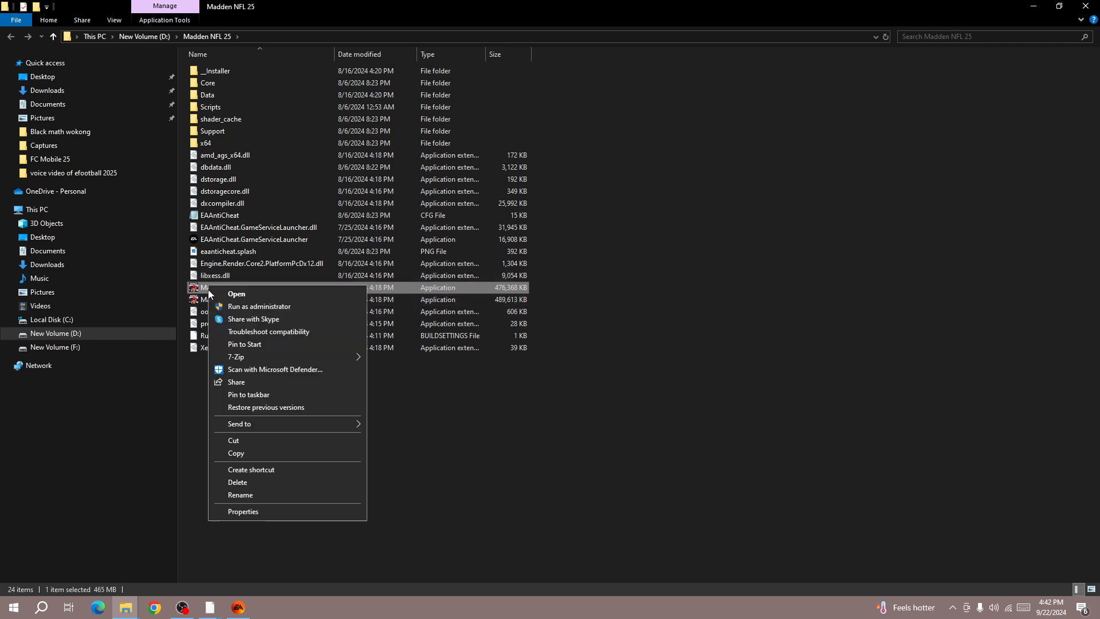
pyautogui.moveTo(242, 511)
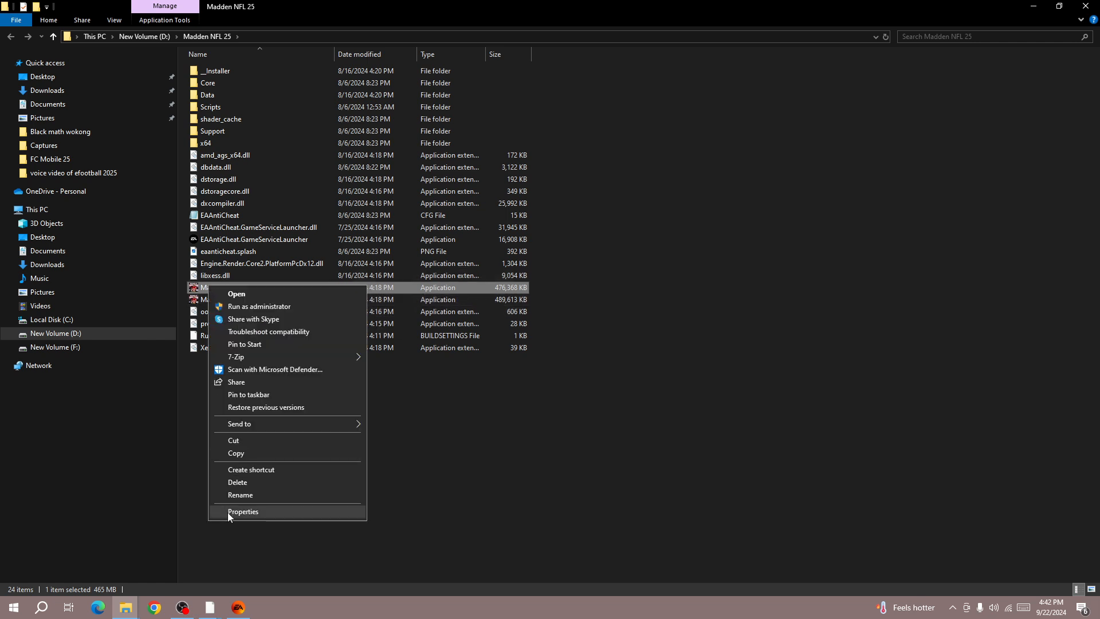
# Verify Madden25's Compatibility settings have compatibility mode unchecked and close with OK
pyautogui.click(242, 511)
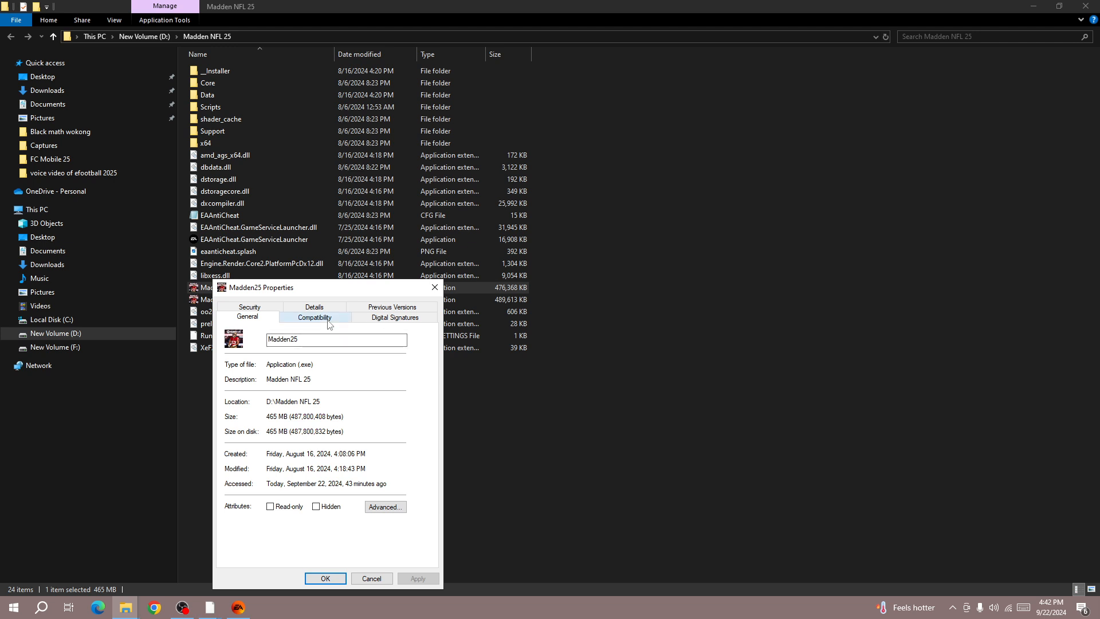
pyautogui.click(314, 318)
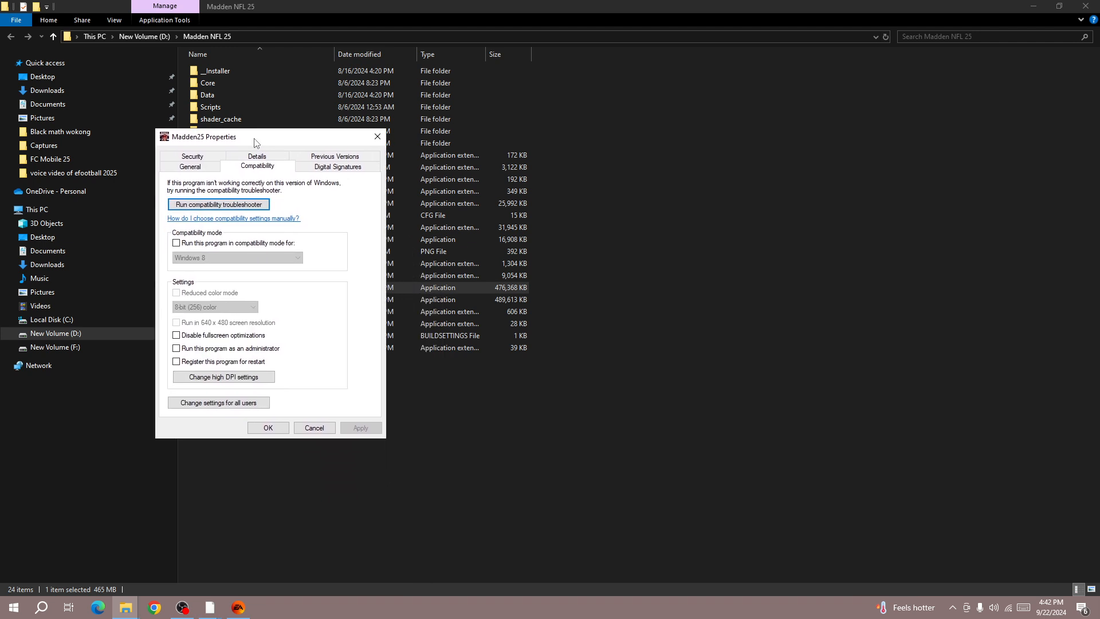
pyautogui.moveTo(261, 175)
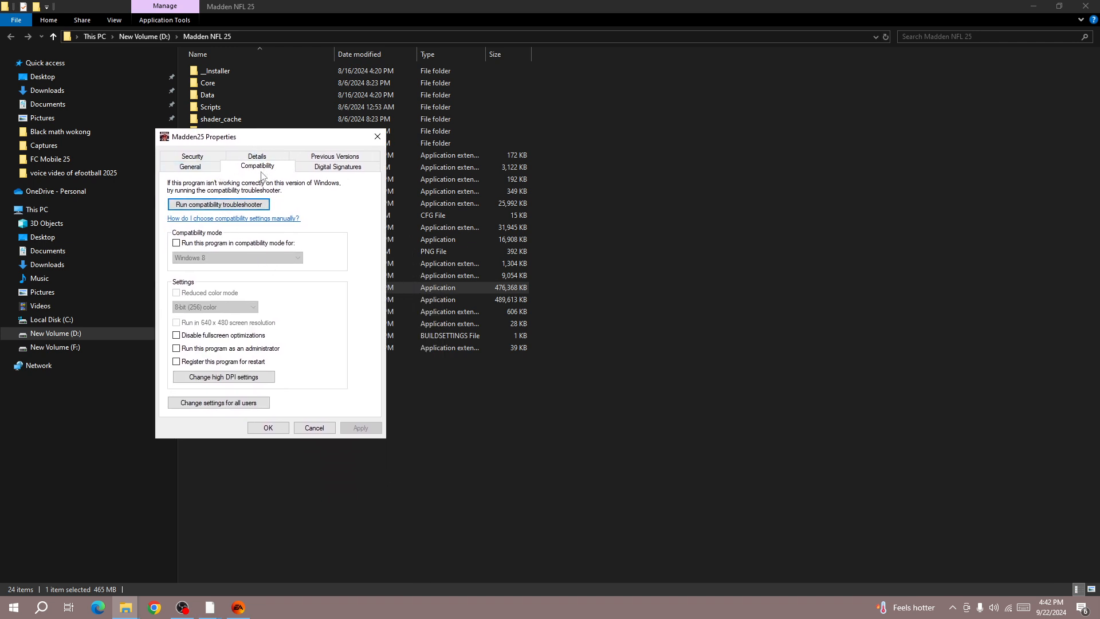
pyautogui.moveTo(332, 457)
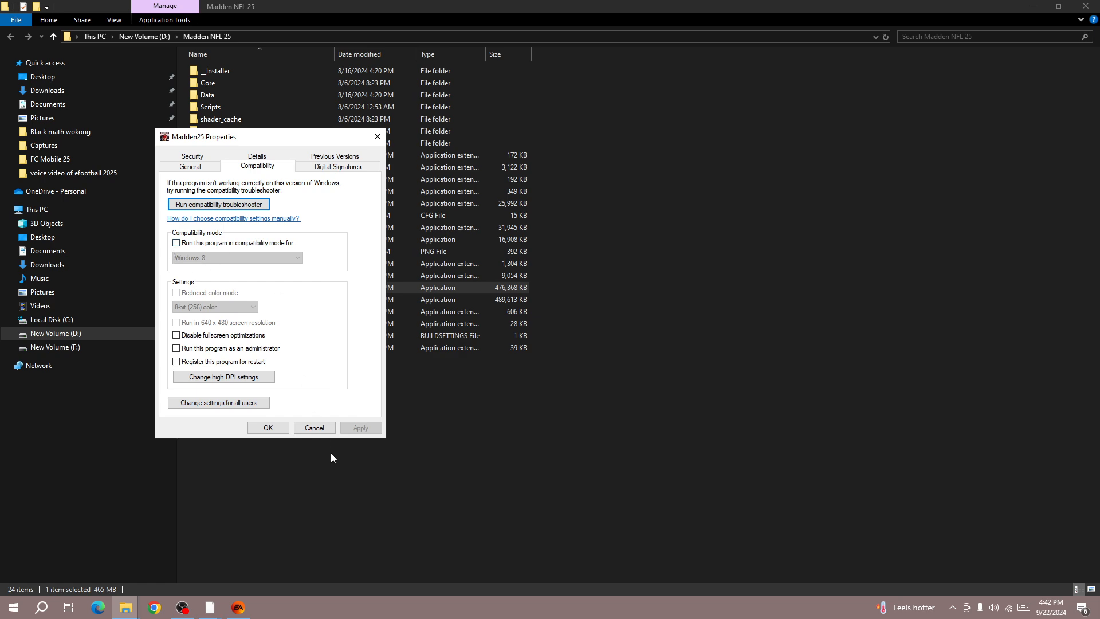
pyautogui.moveTo(242, 427)
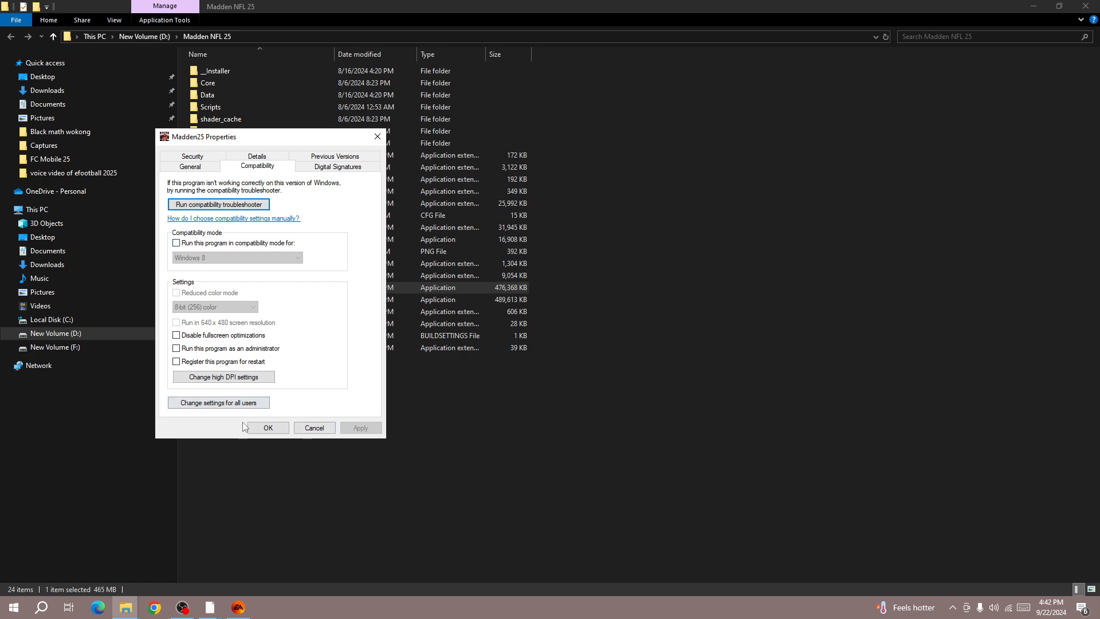
pyautogui.click(266, 428)
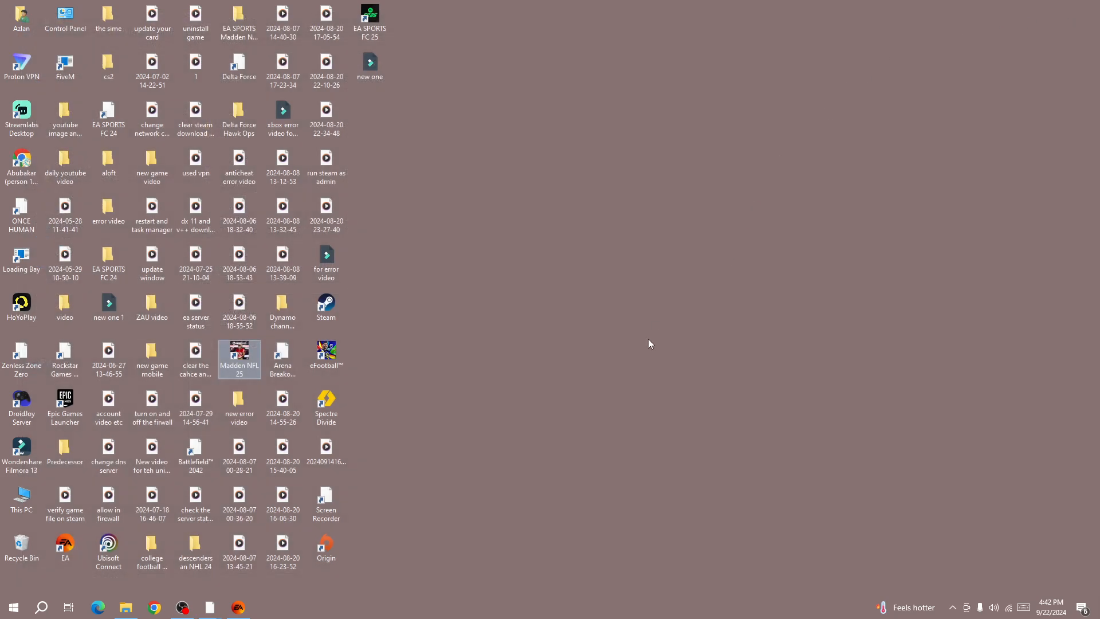
pyautogui.moveTo(639, 357)
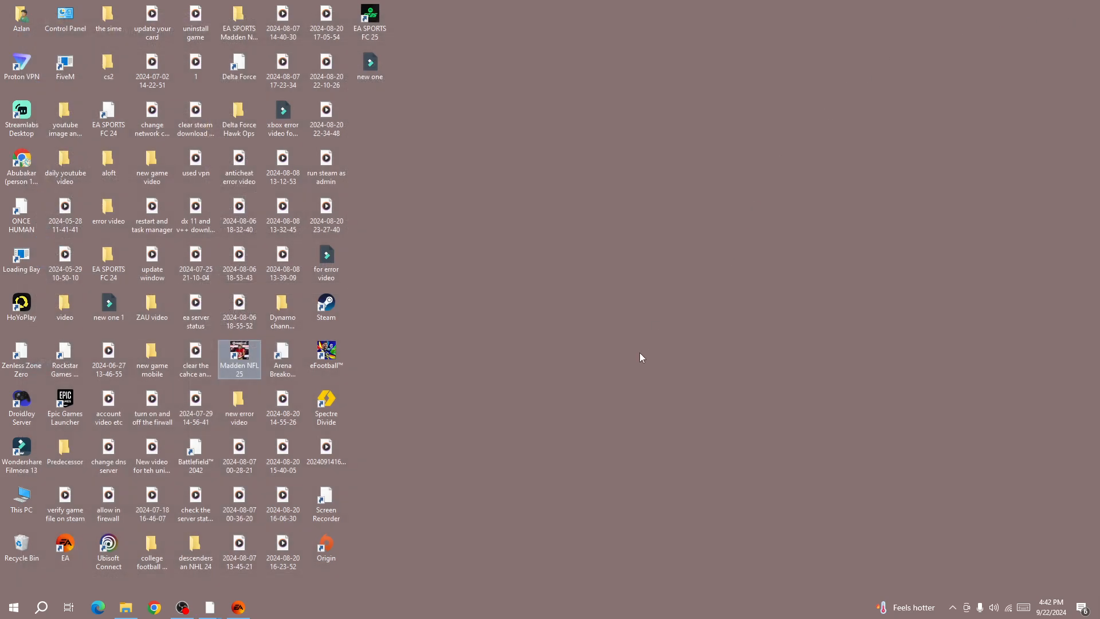
pyautogui.moveTo(381, 571)
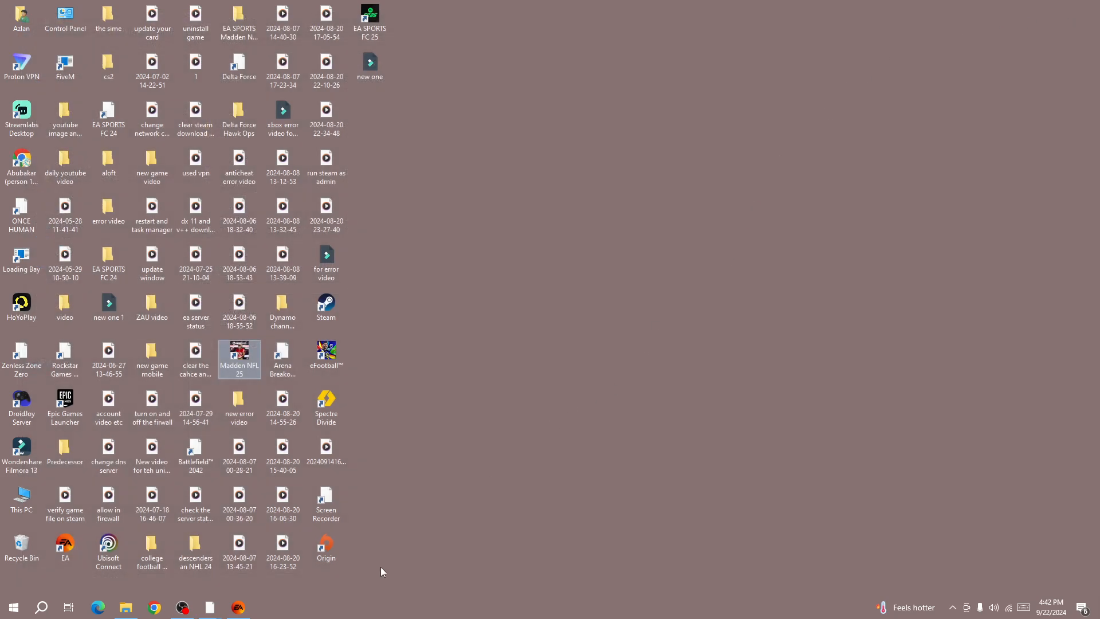
pyautogui.moveTo(226, 595)
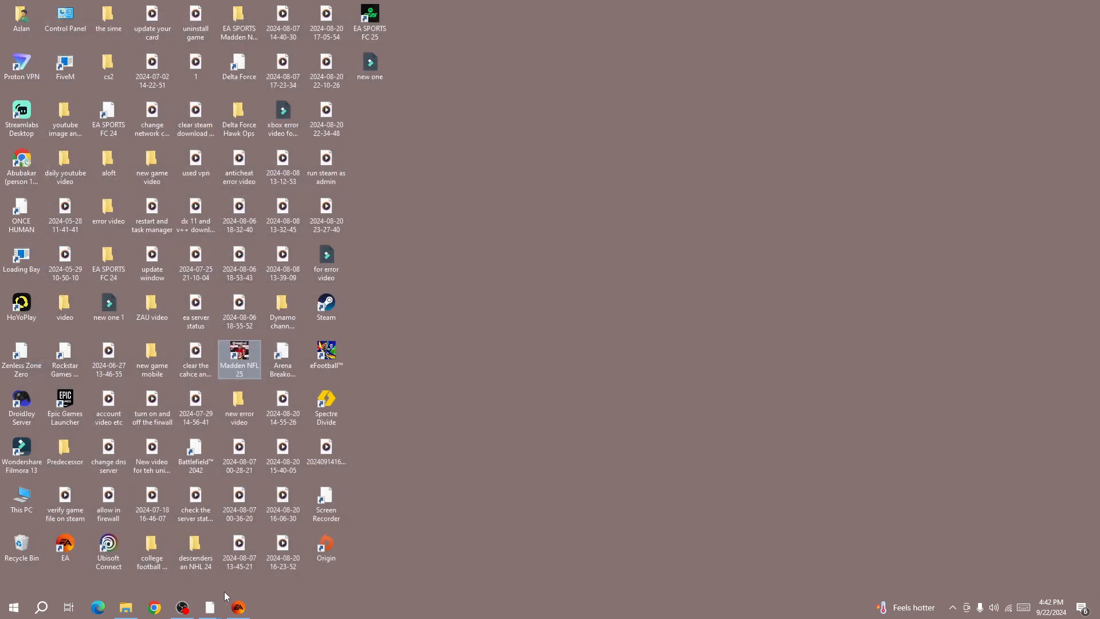